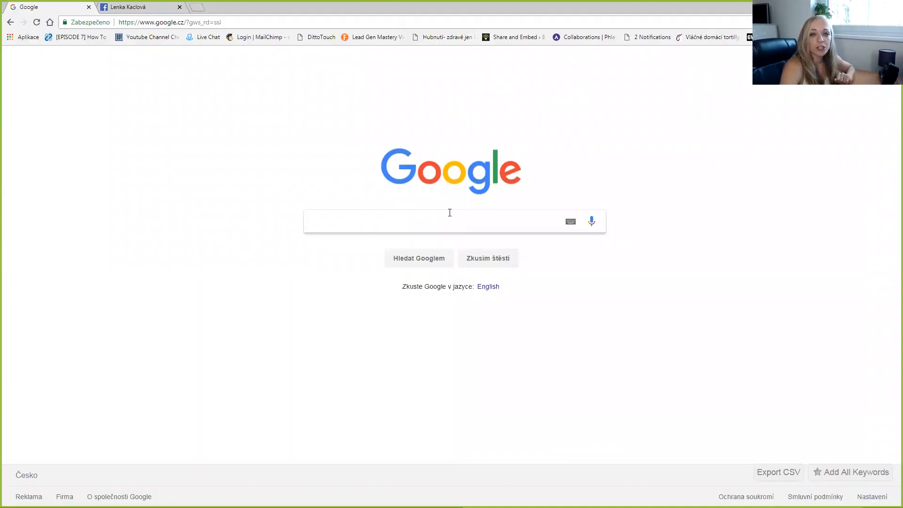
Search Google for 'obs studio' and open the official Open Broadcaster Software download page
type("o")
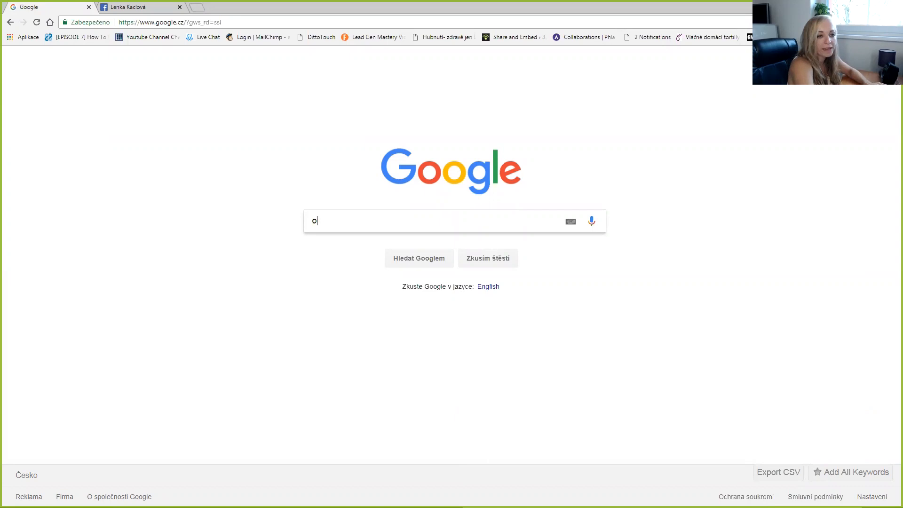
type("bs studio")
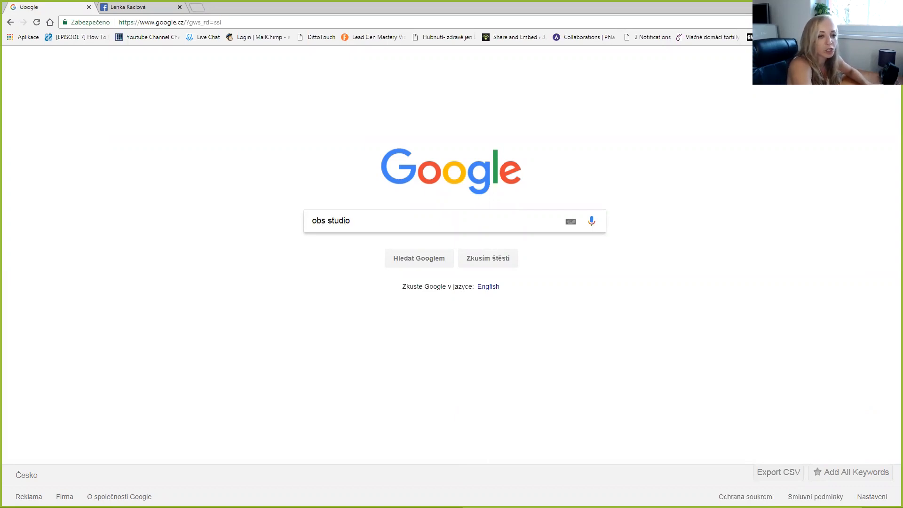
left_click(417, 258)
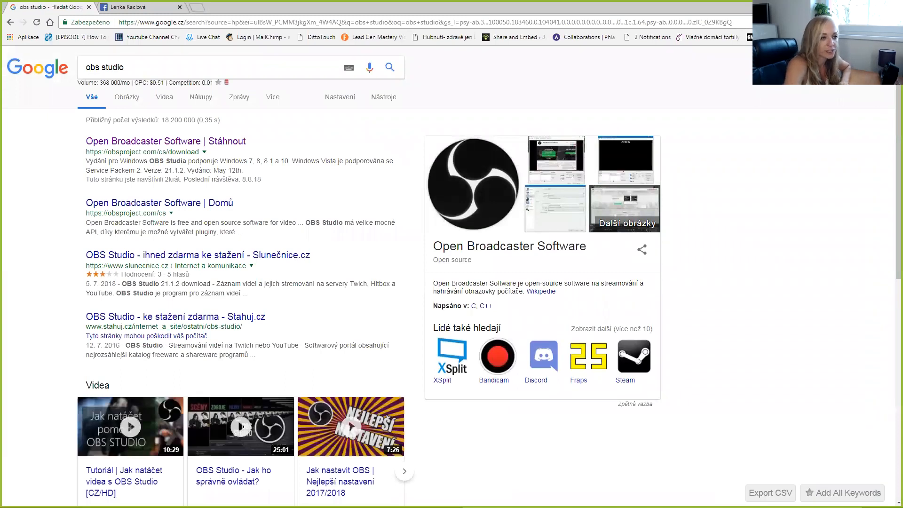
left_click(143, 142)
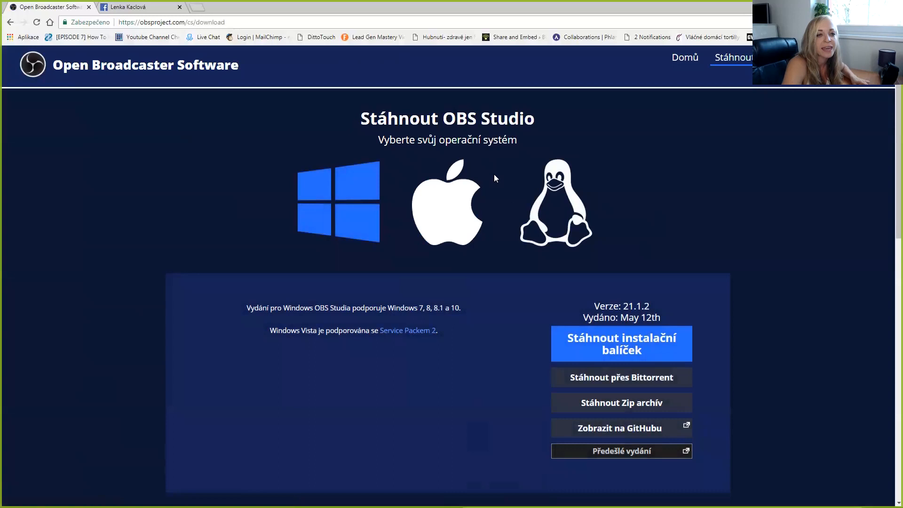
mouse_move(638, 247)
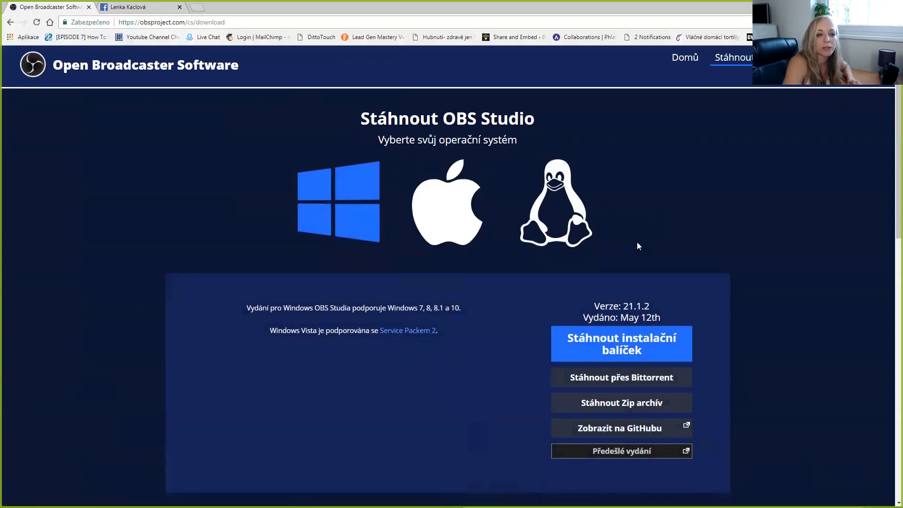
mouse_move(345, 203)
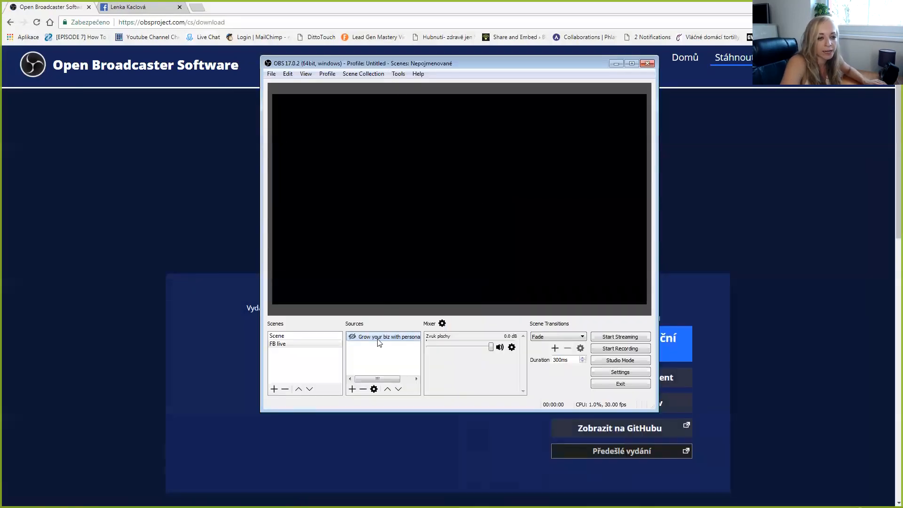
Remove the old 'FB live' scene from the Scenes list, confirming the deletion
left_click(278, 345)
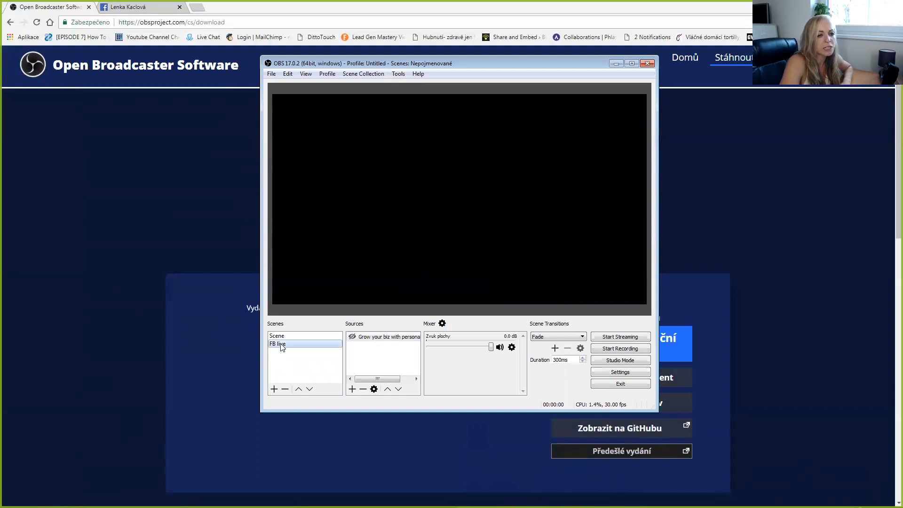
right_click(277, 344)
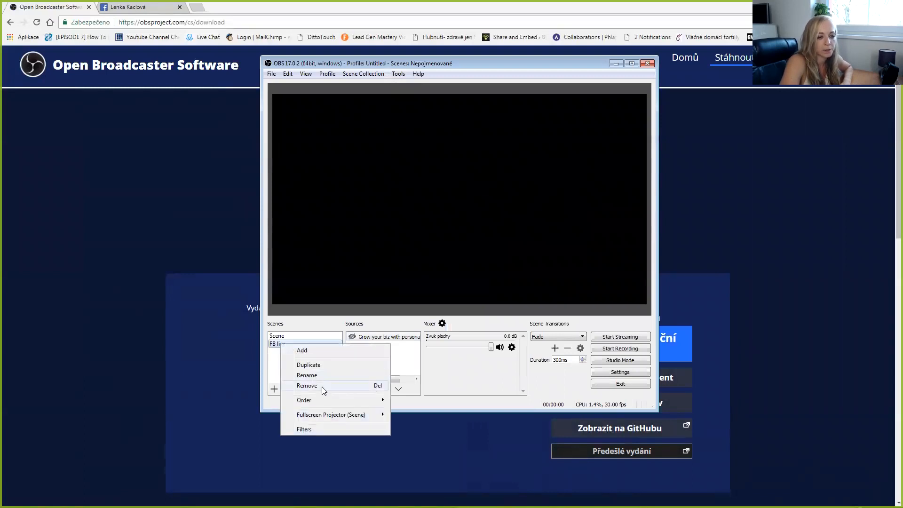
left_click(307, 386)
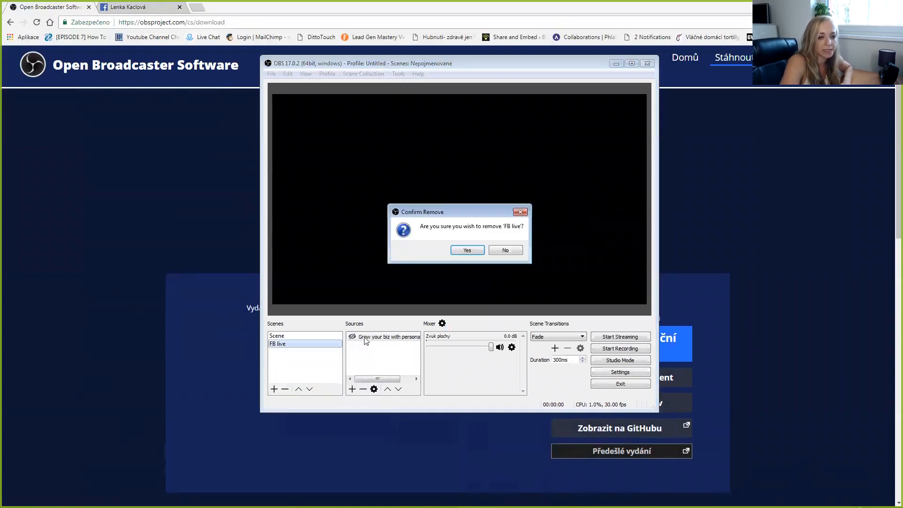
left_click(466, 251)
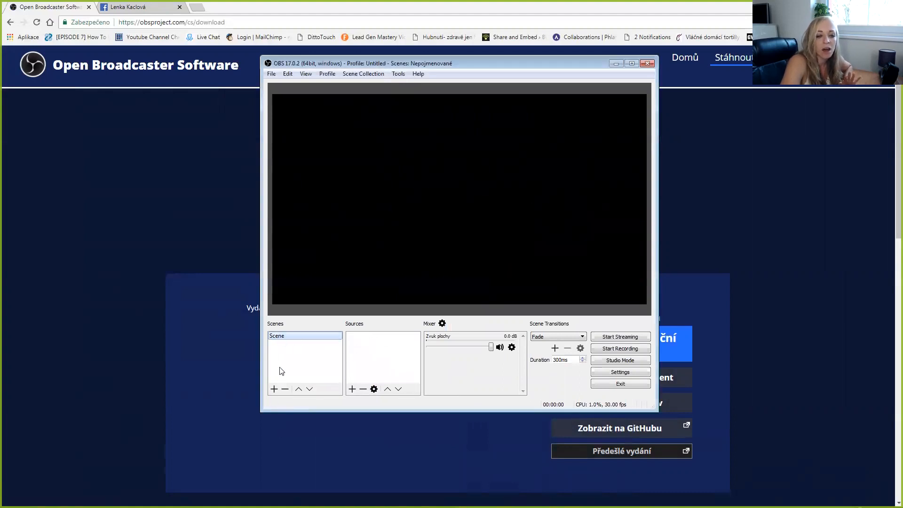
Create a new empty scene named 'FB page'
left_click(274, 389)
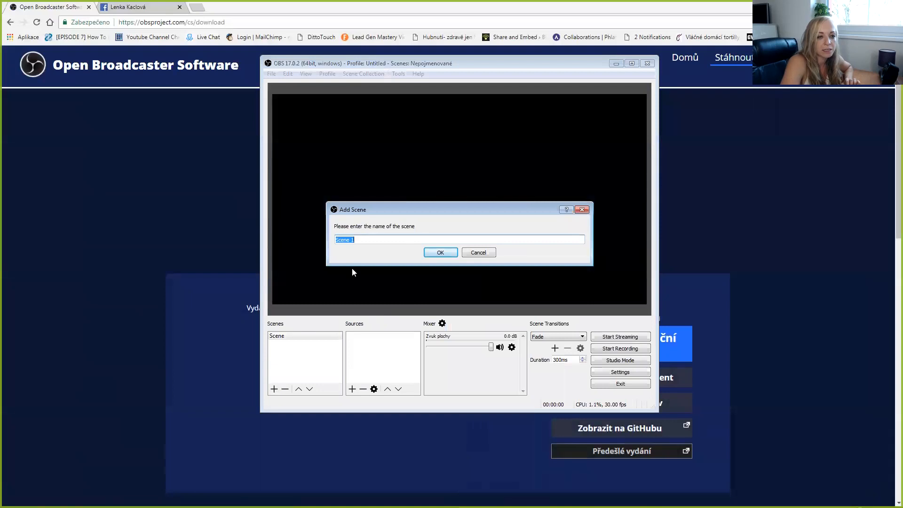
type("F")
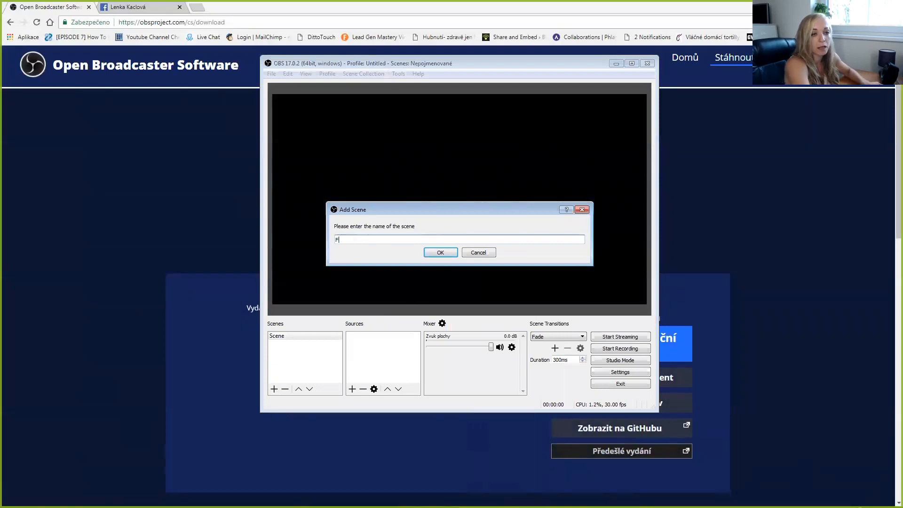
type("B page")
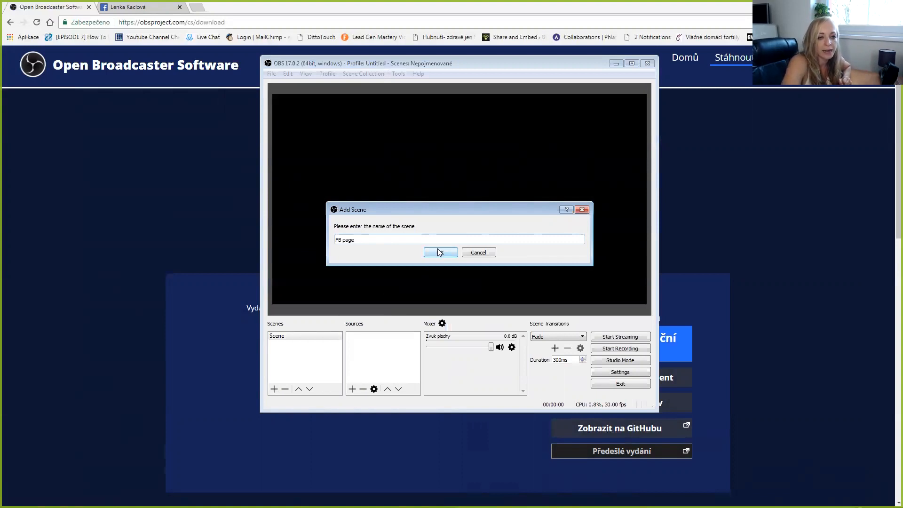
left_click(440, 252)
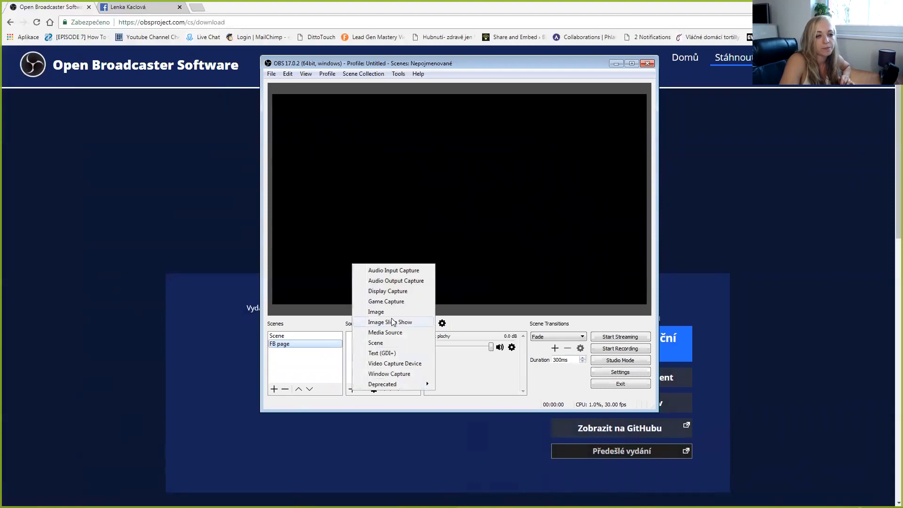
mouse_move(382, 353)
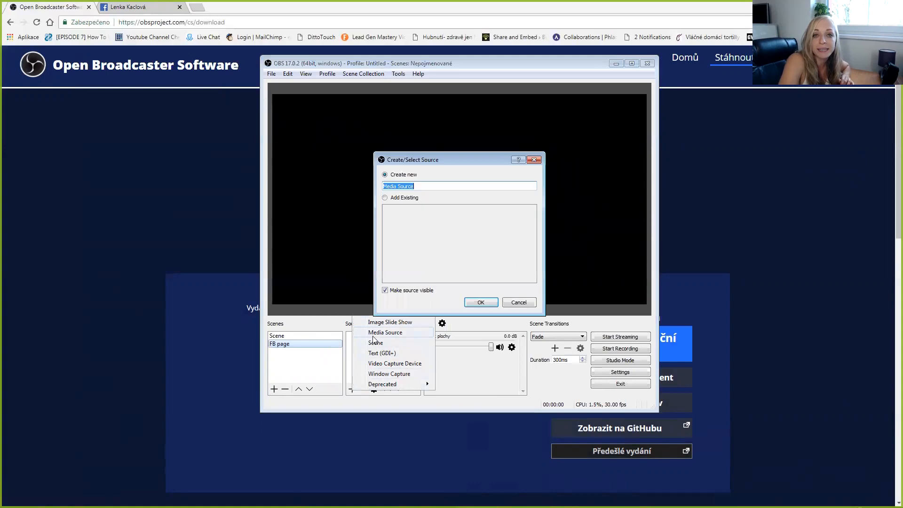
Add a Media Source named 'Grow your online biz' to the FB page scene
left_click(385, 332)
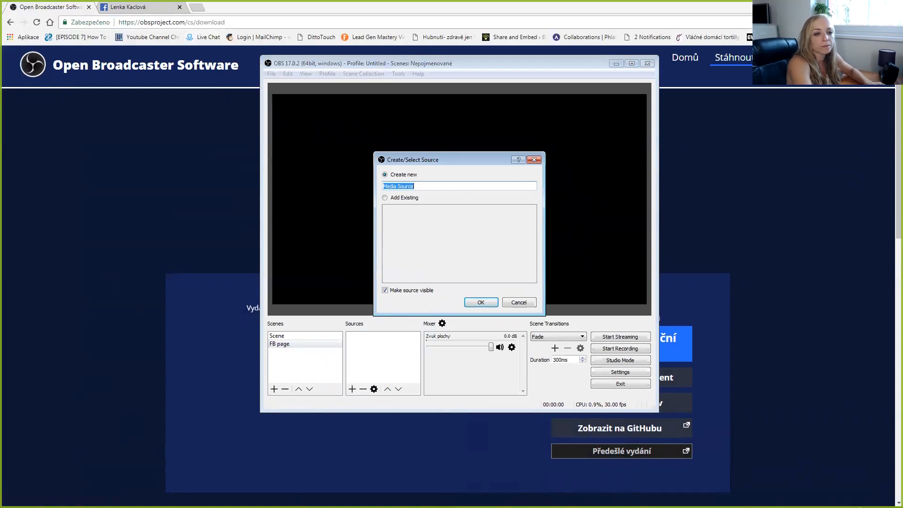
type("Grow z")
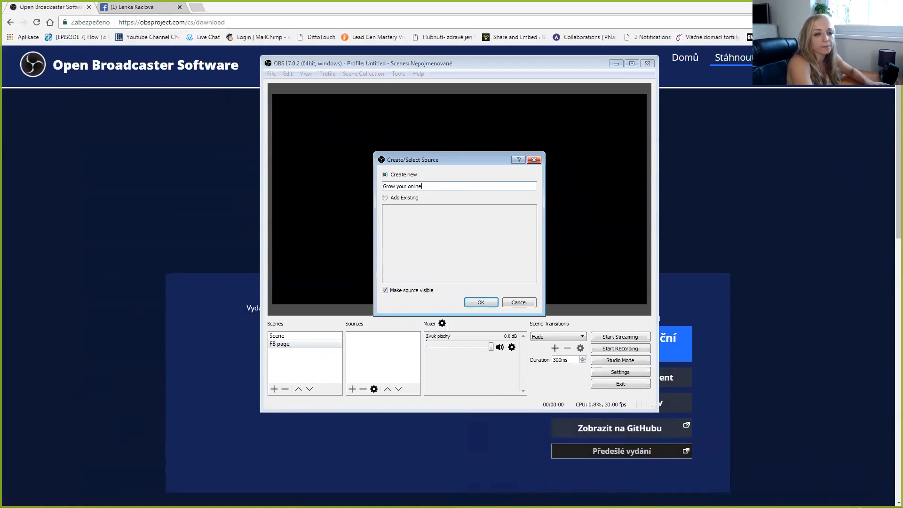
type("biz")
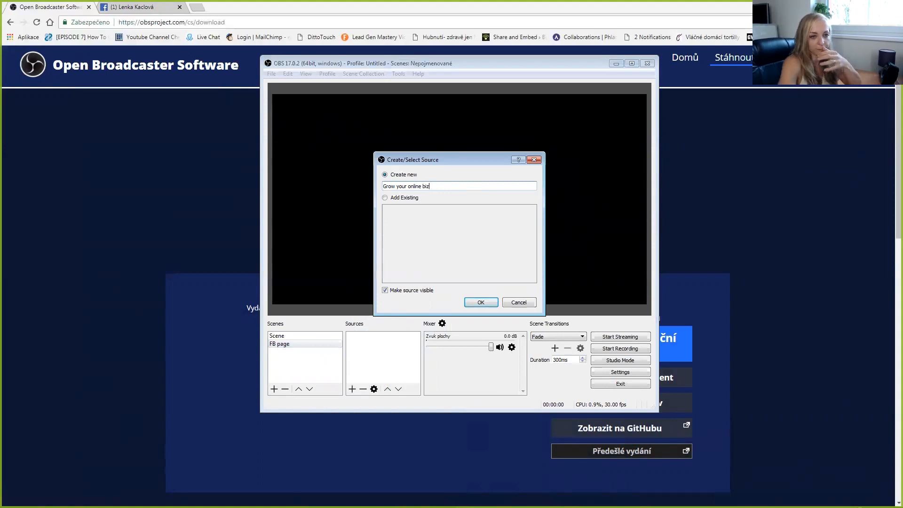
left_click(480, 302)
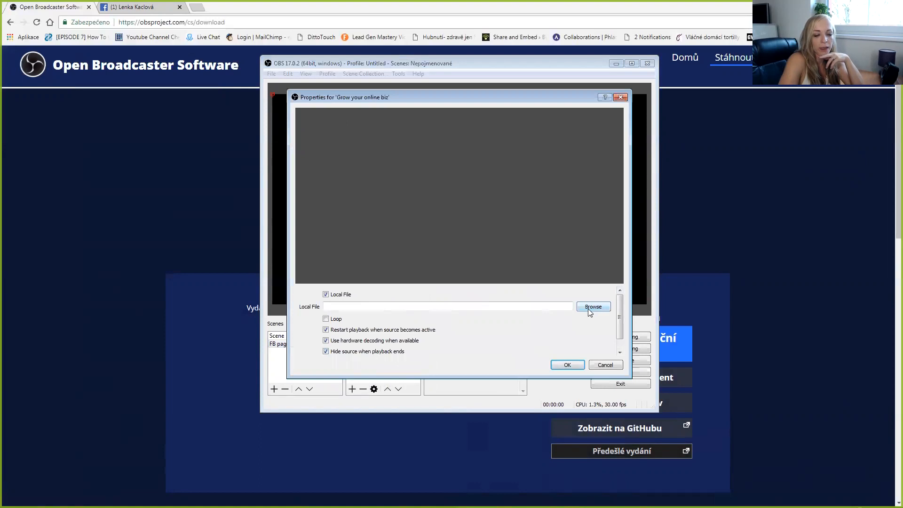
Point the media source at the local MP4 movie file and confirm its settings
left_click(592, 306)
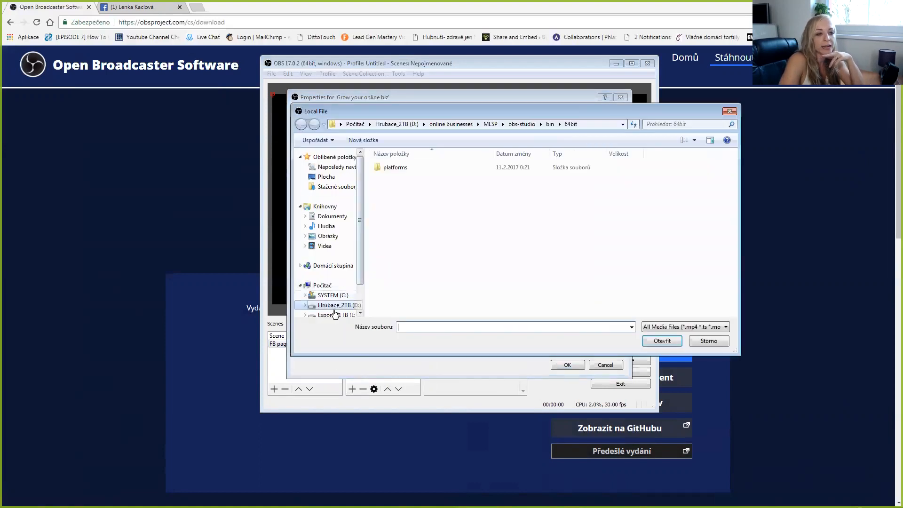
left_click(328, 315)
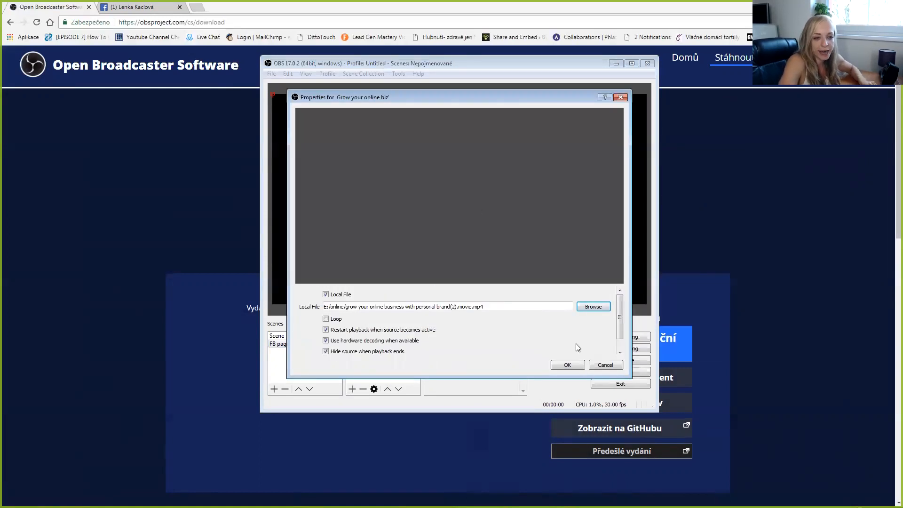
left_click(566, 365)
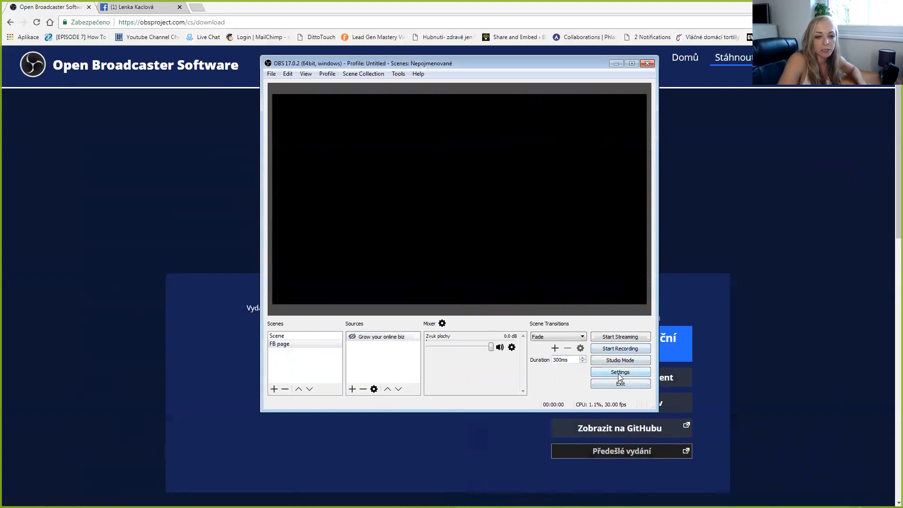
Bring up OBS Settings on the Stream section
left_click(620, 371)
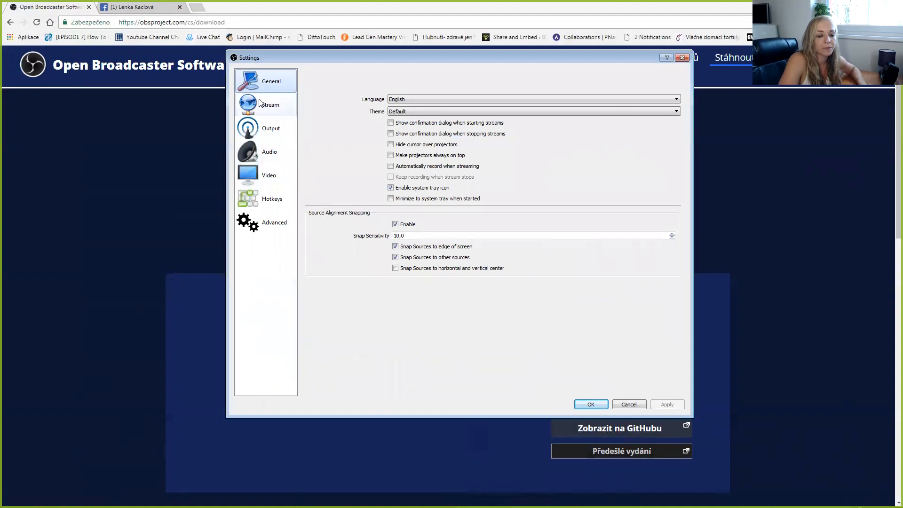
left_click(268, 104)
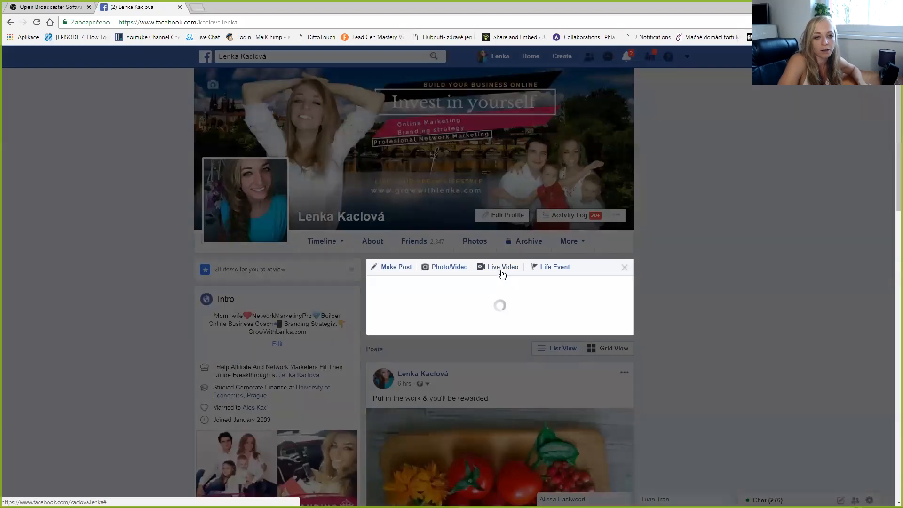
Connect on Facebook's Live API page and copy the whole stream key
left_click(502, 266)
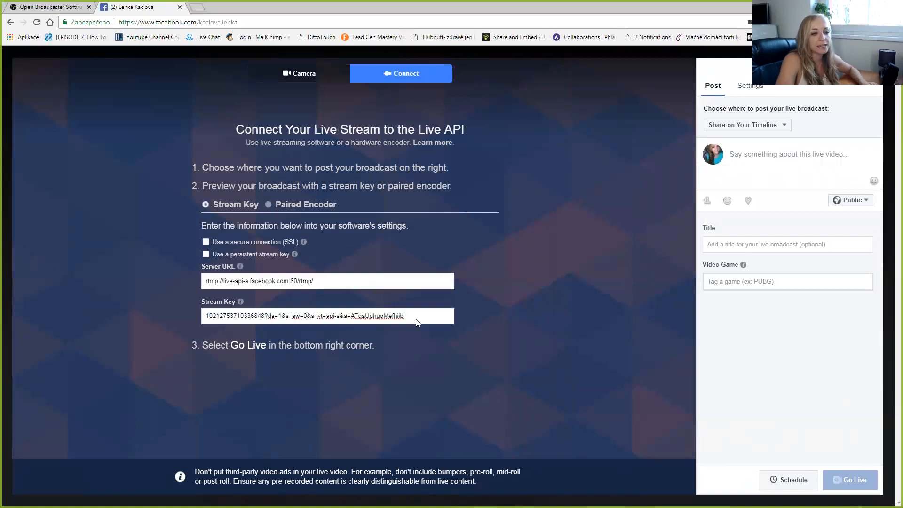
double_click(328, 316)
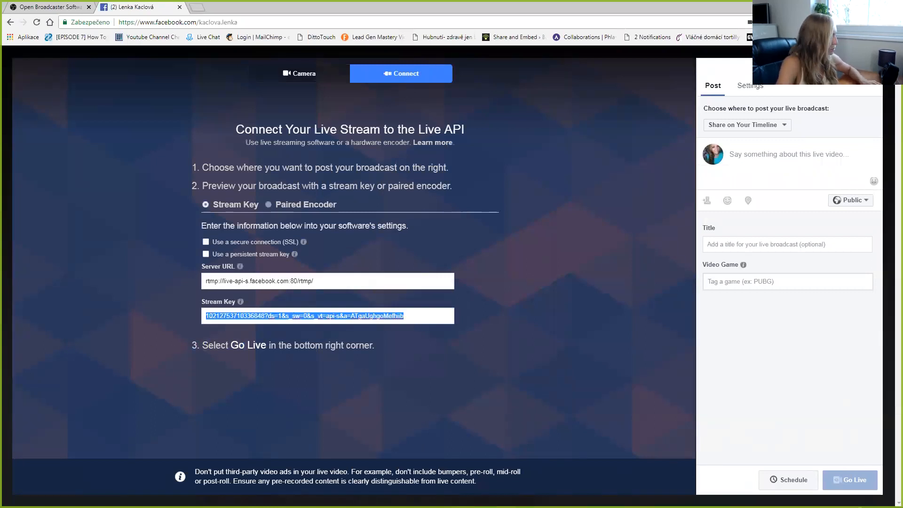
left_click(49, 7)
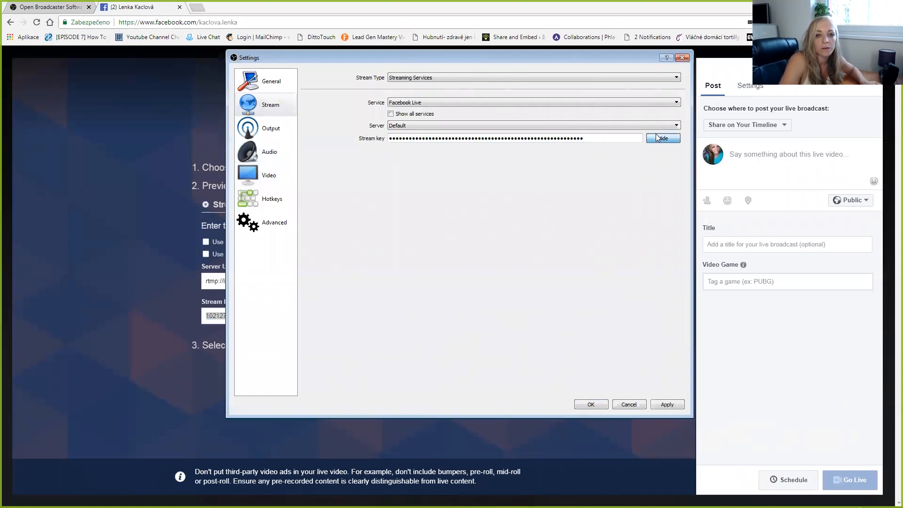
Confirm the Facebook Live service and stream key in OBS and close the settings
left_click(663, 138)
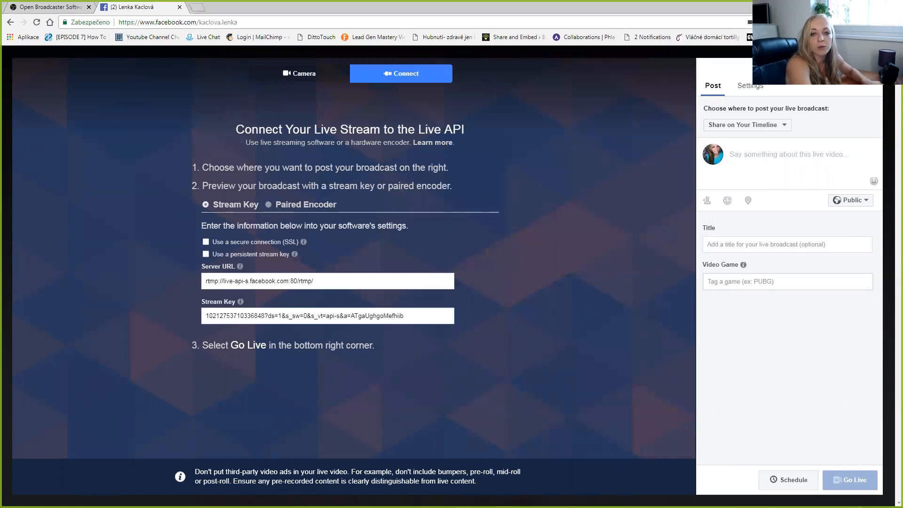
Enter the live post description 'Grow your online business with personal brand'
type("Gt")
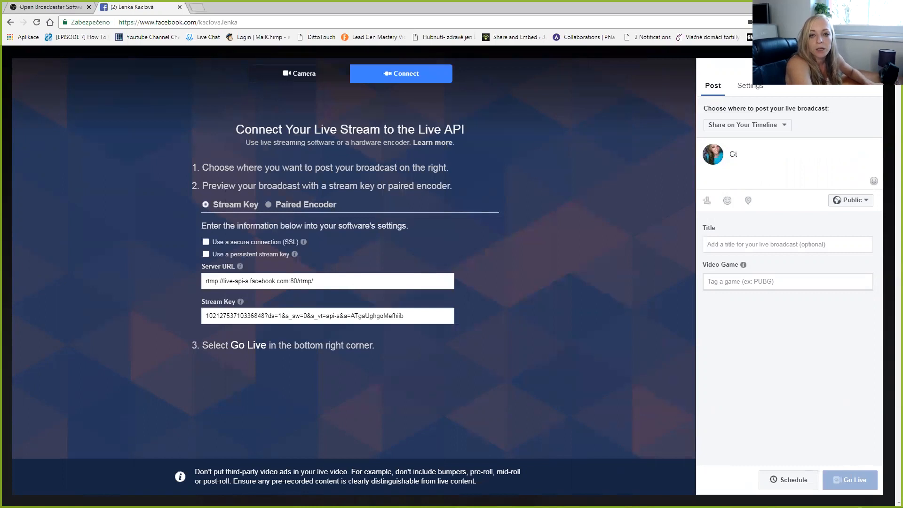
type("row")
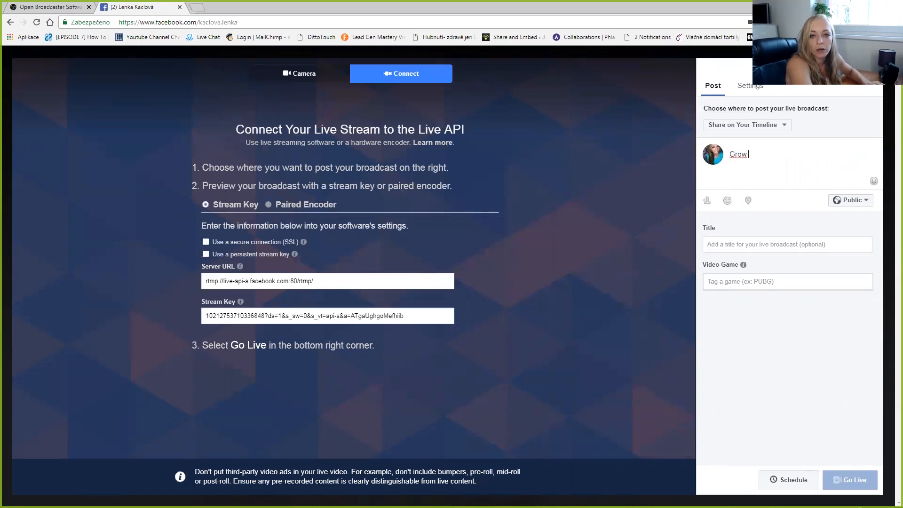
type("you online business with personal")
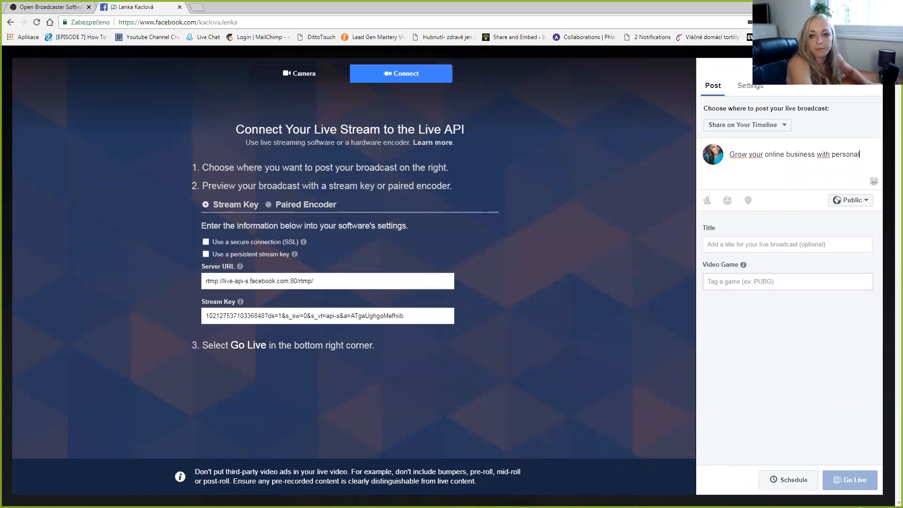
type("brand")
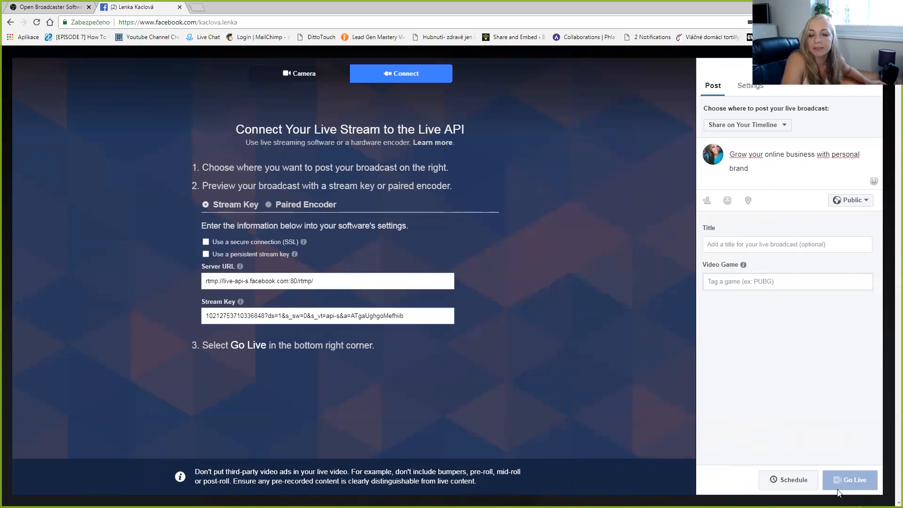
mouse_move(853, 489)
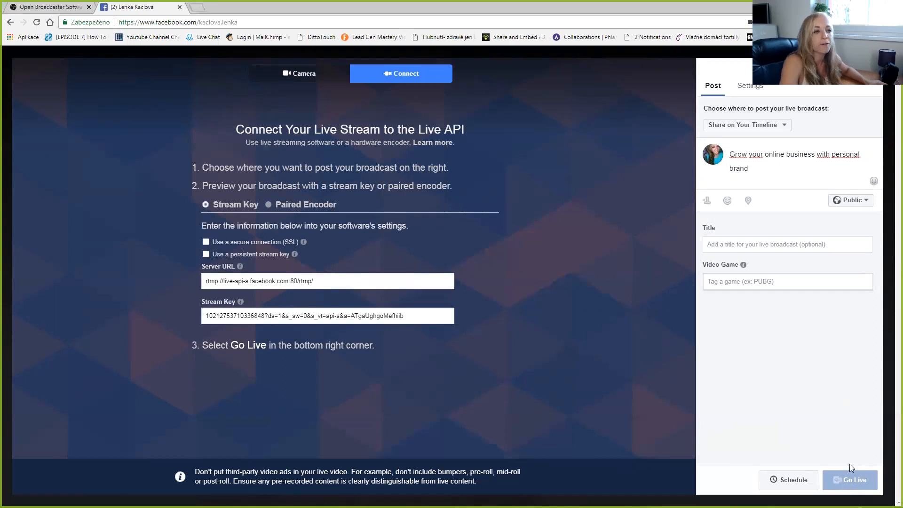
mouse_move(732, 468)
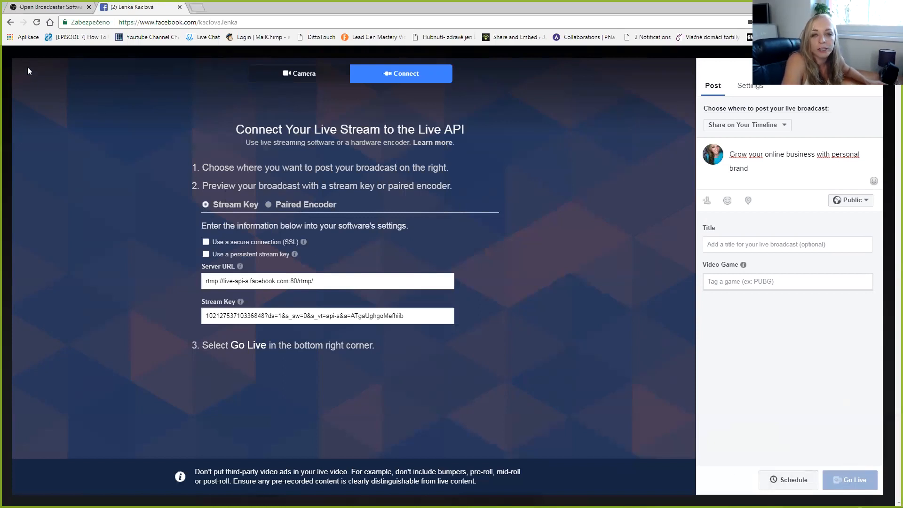
mouse_move(34, 74)
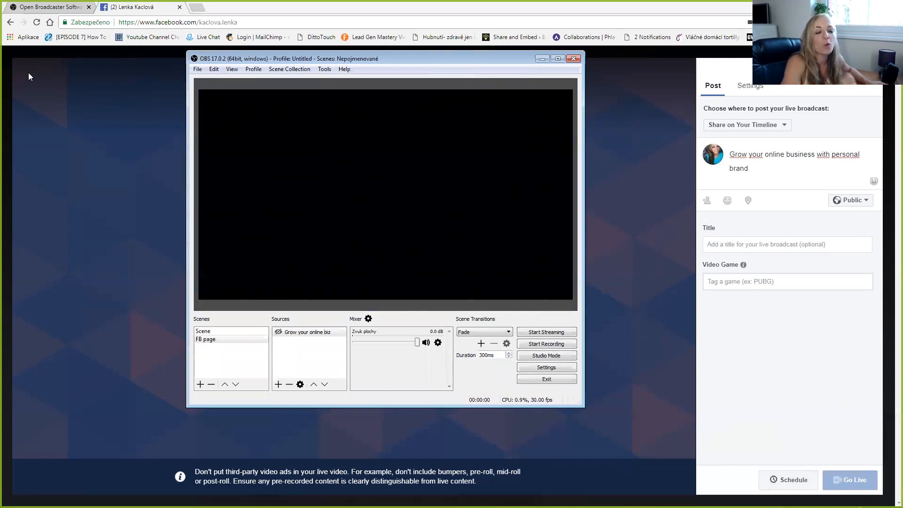
left_click(308, 332)
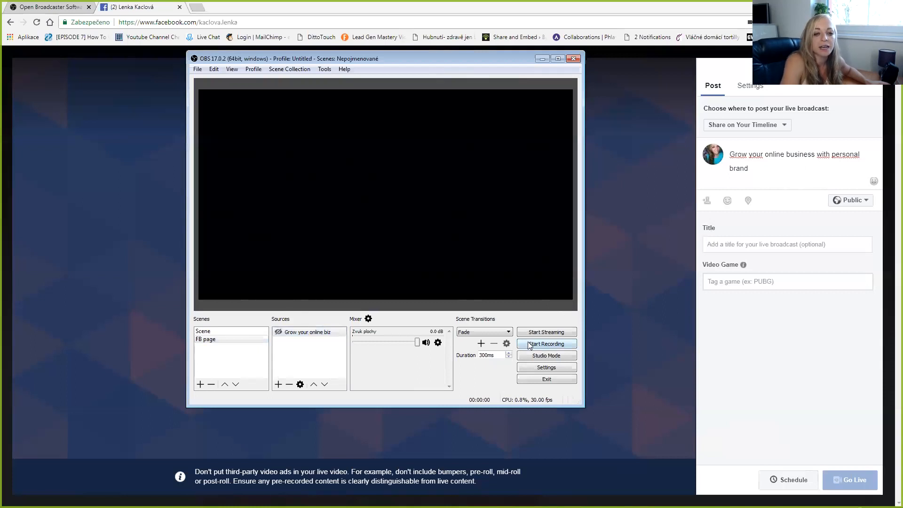
mouse_move(545, 332)
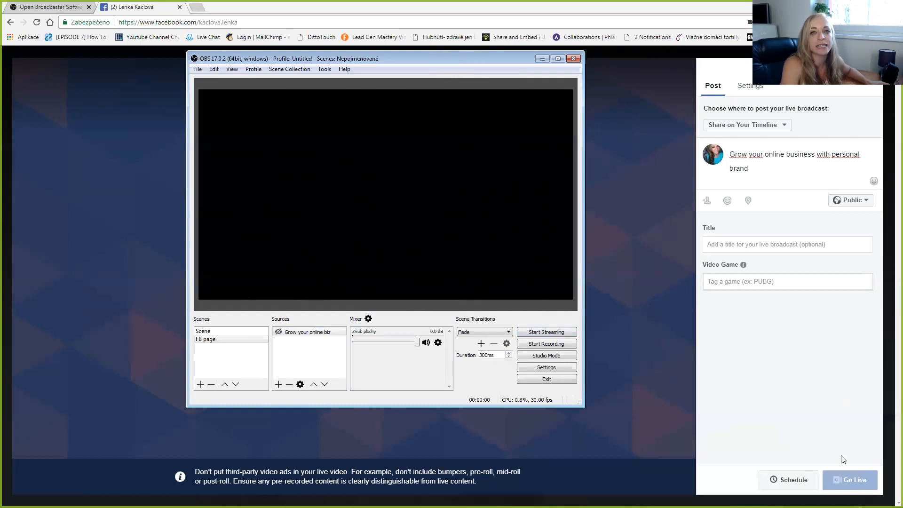
left_click(309, 332)
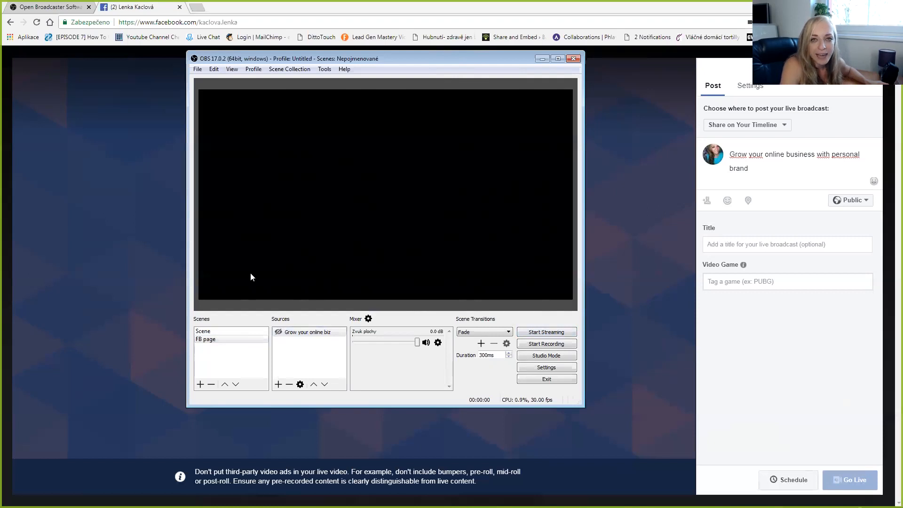
mouse_move(499, 202)
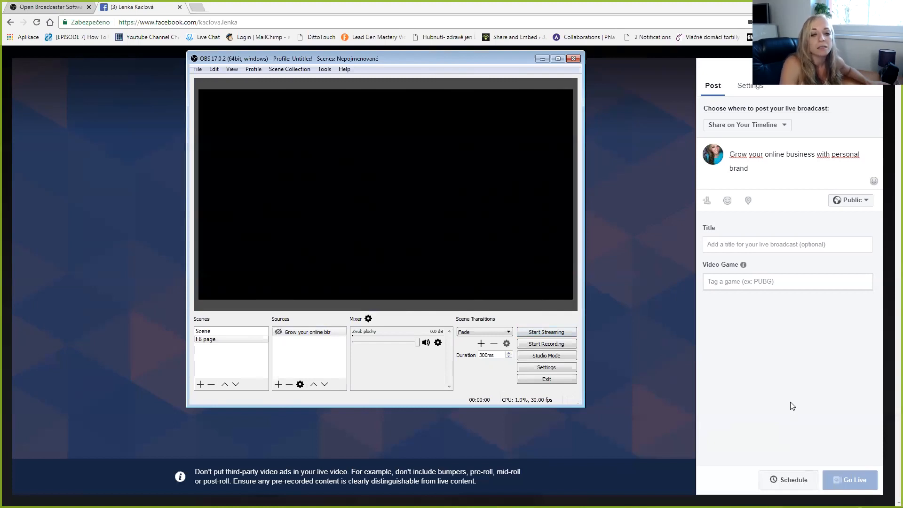
mouse_move(481, 235)
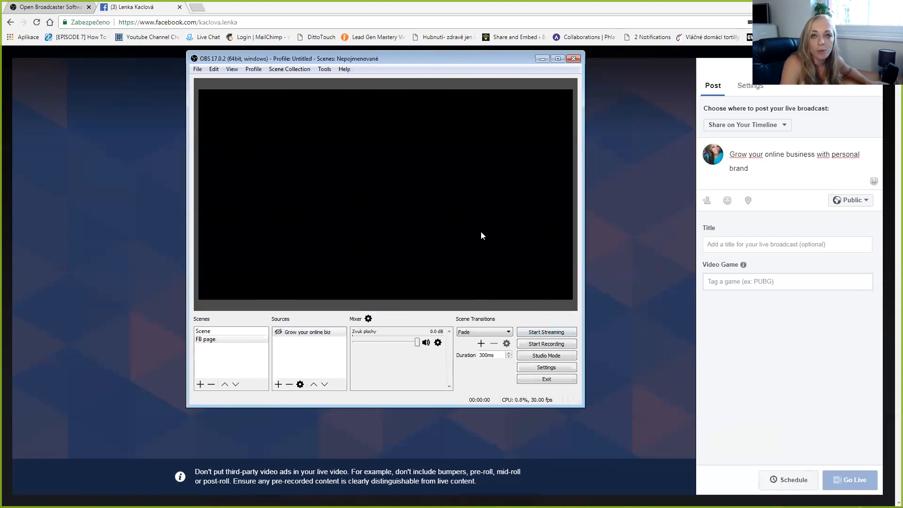